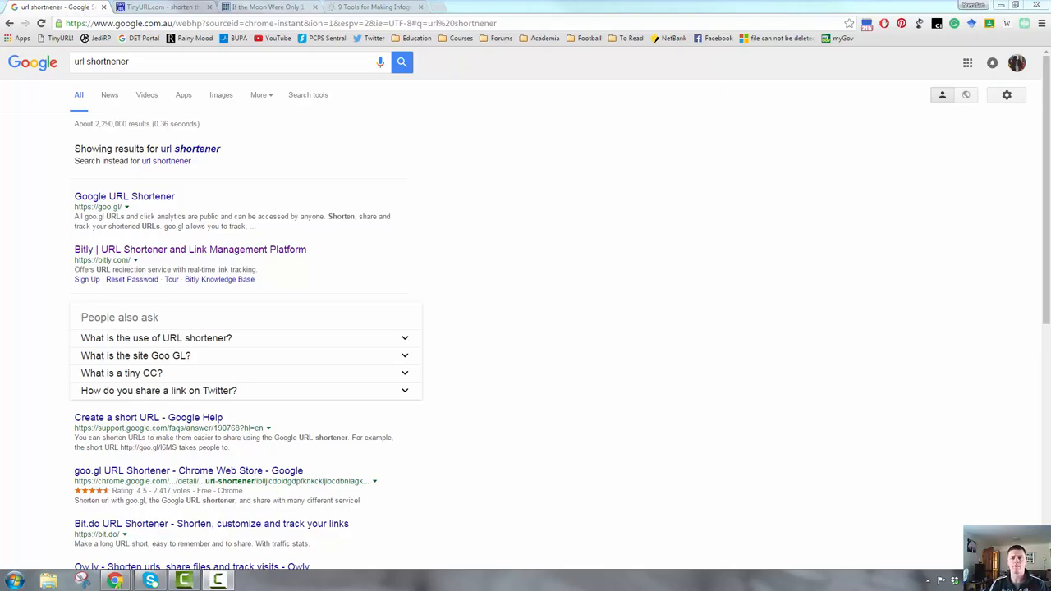
mouse_move(692, 176)
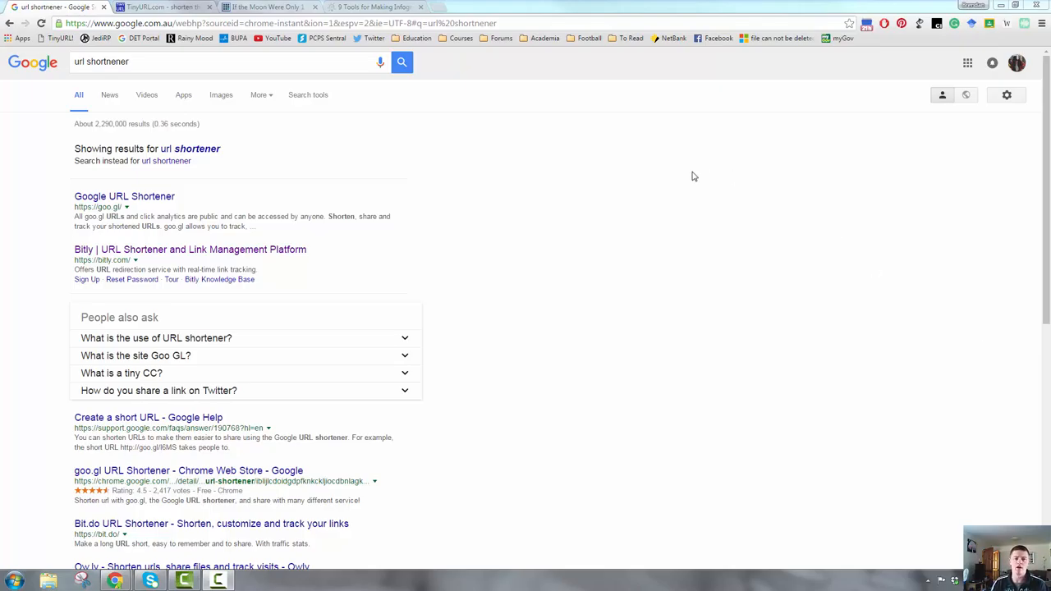
mouse_move(564, 256)
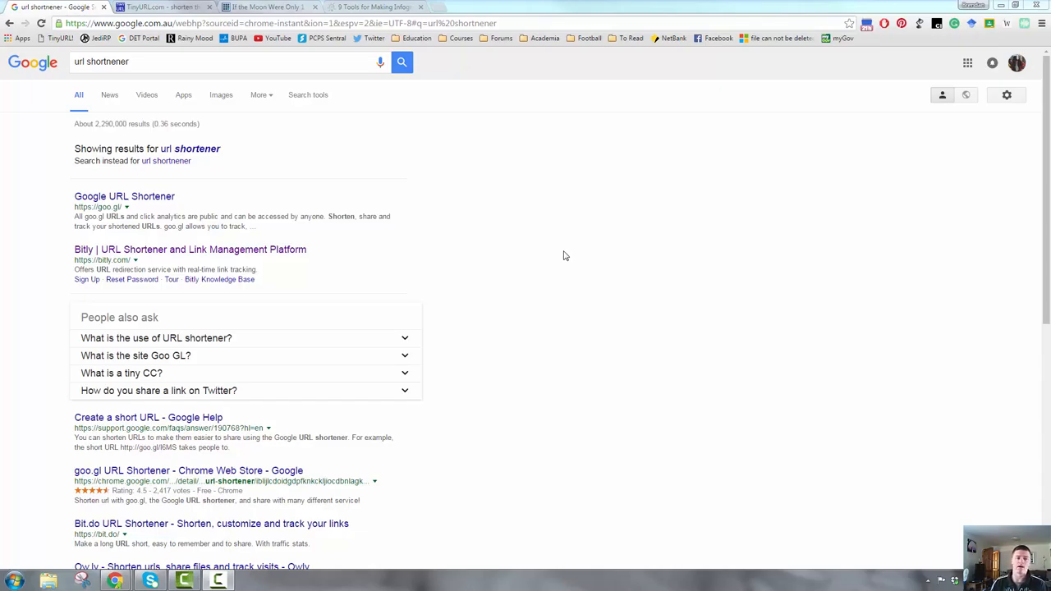
mouse_move(201, 164)
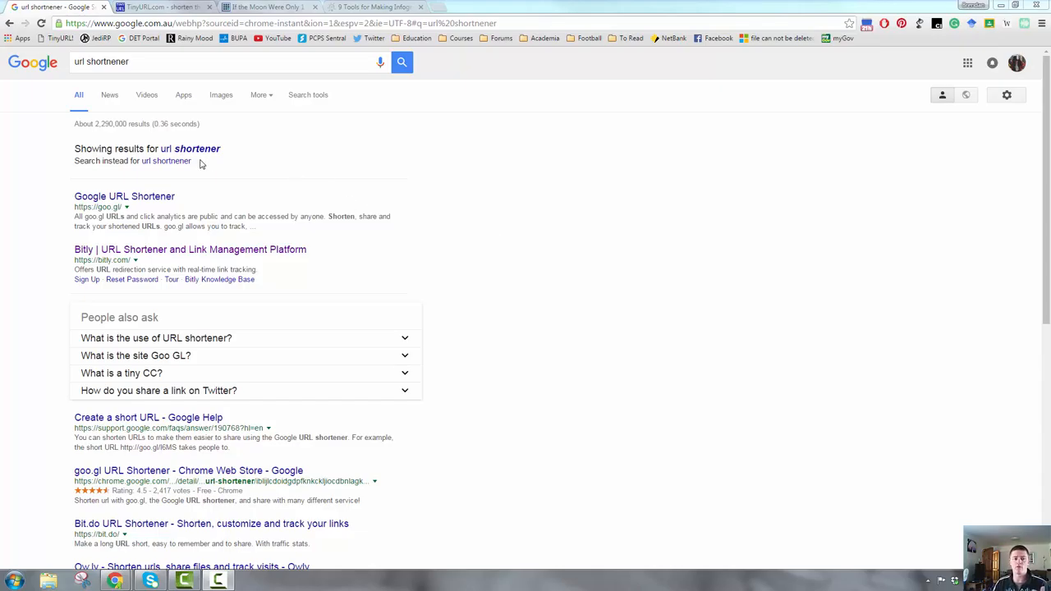
mouse_move(1015, 156)
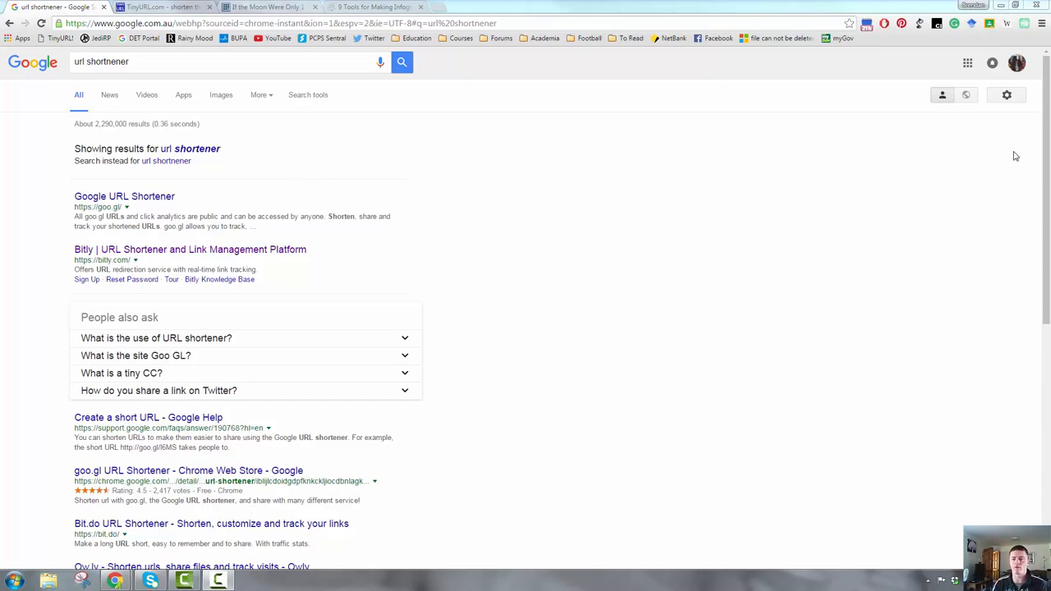
mouse_move(117, 141)
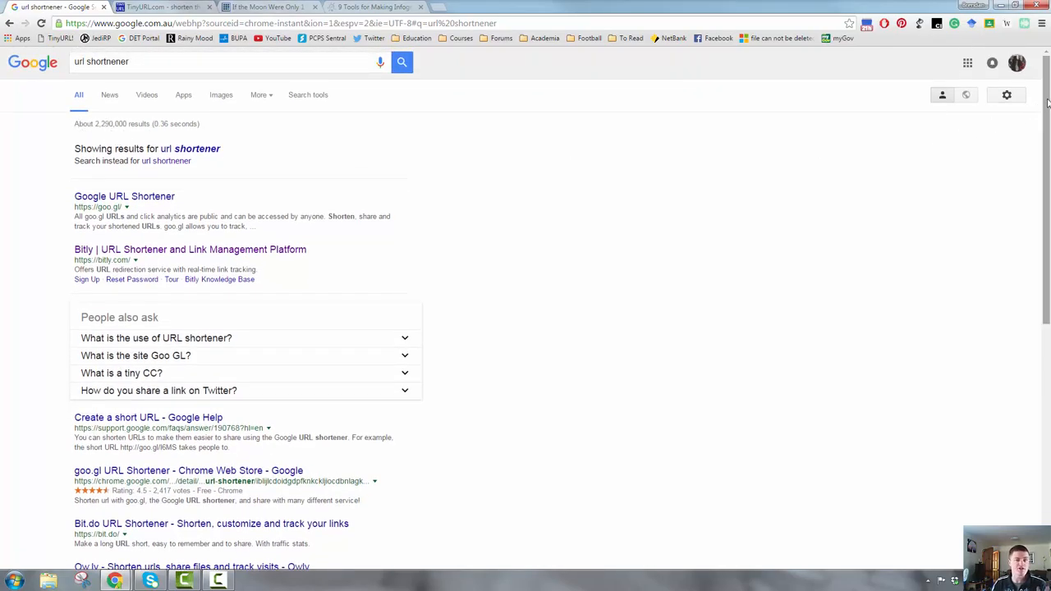
Show the TinyURL.com home page with its long-URL entry box.
scroll("down", 3)
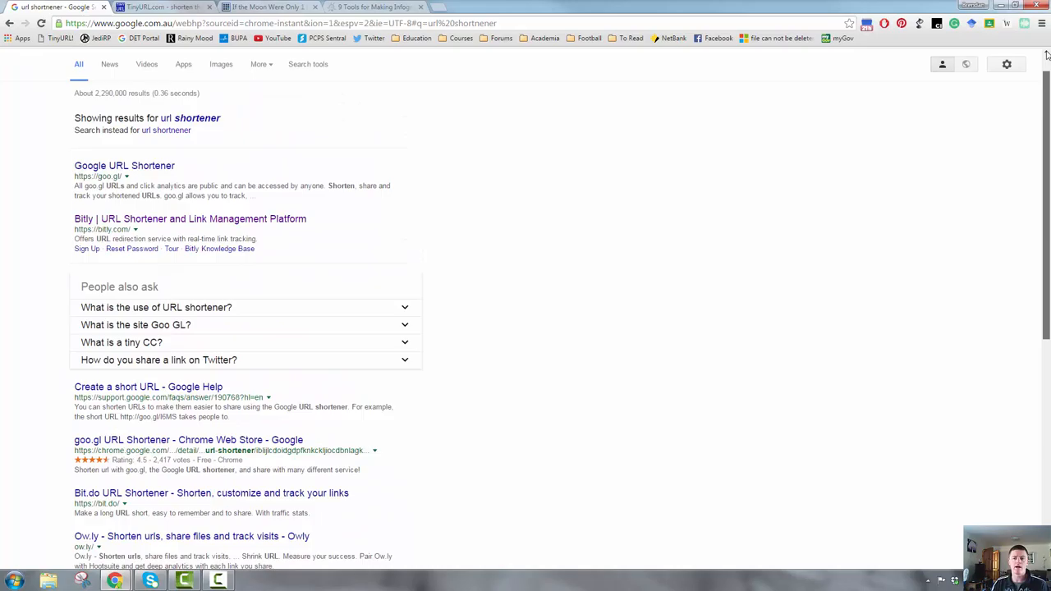
scroll("up", 3)
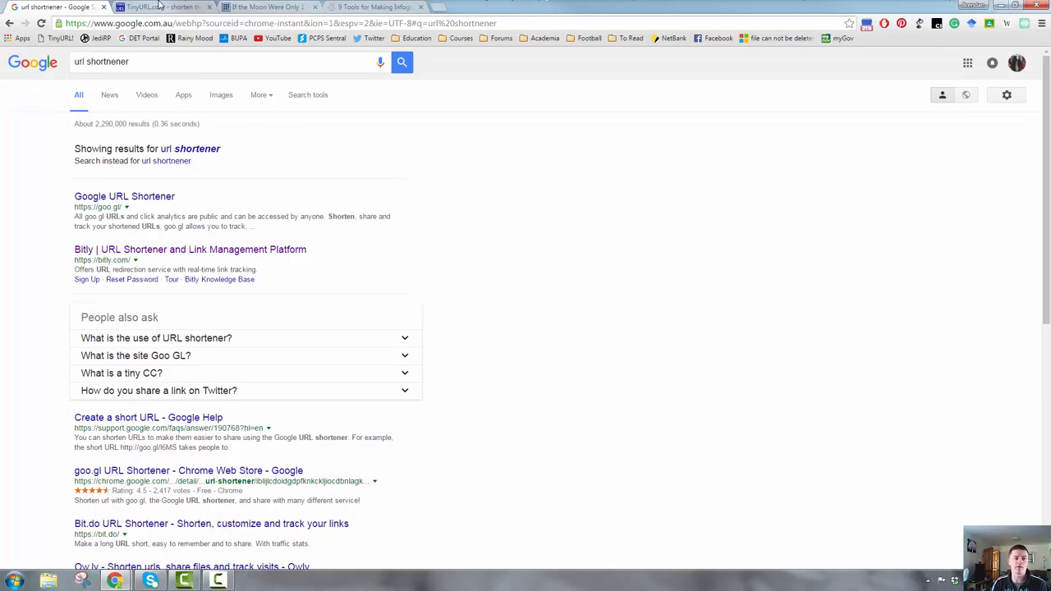
left_click(160, 6)
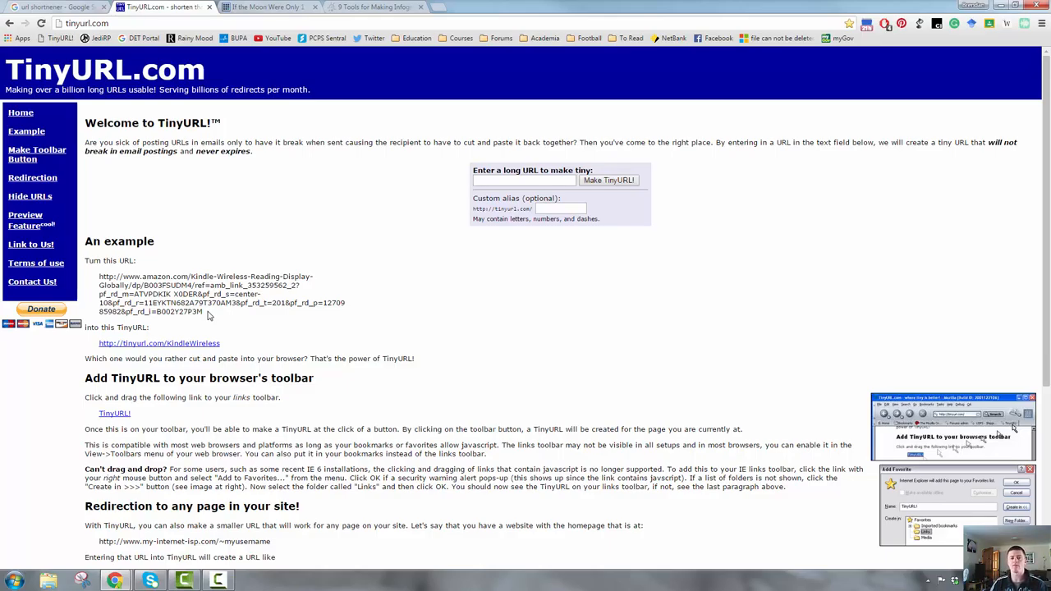
Bring up the '9 Tools for Making Infographics in the Classroom' article tab.
left_click(374, 7)
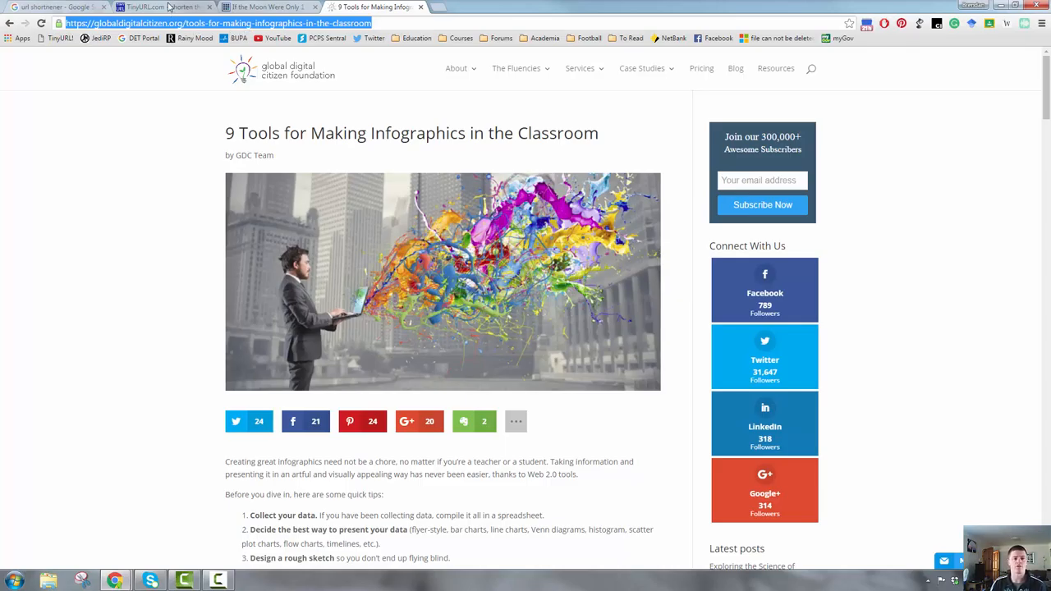
Paste the article URL into TinyURL and create the short link tinyurl.com/zt75foh.
left_click(156, 7)
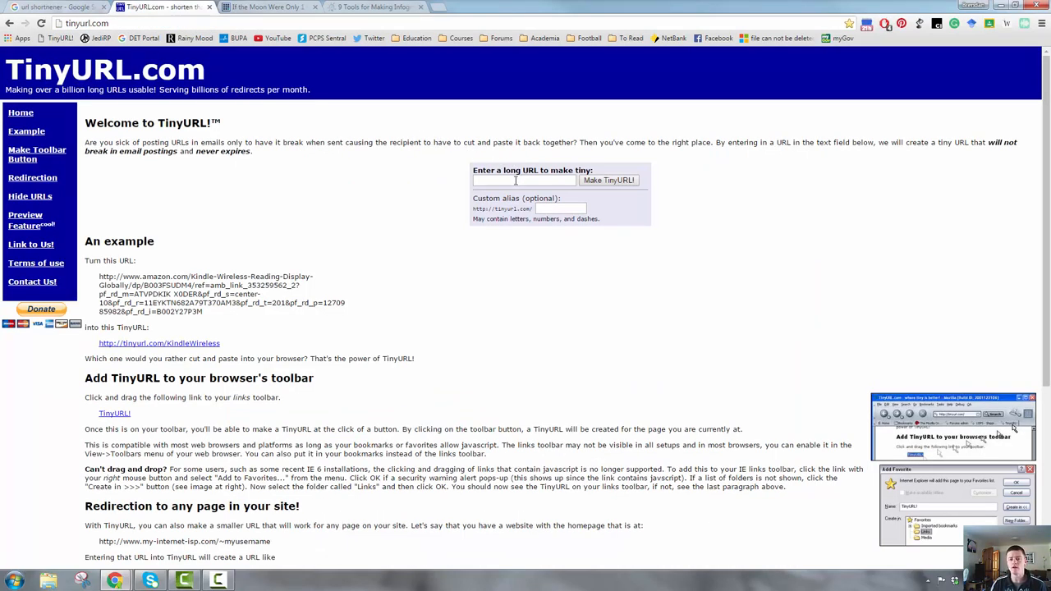
left_click(524, 179)
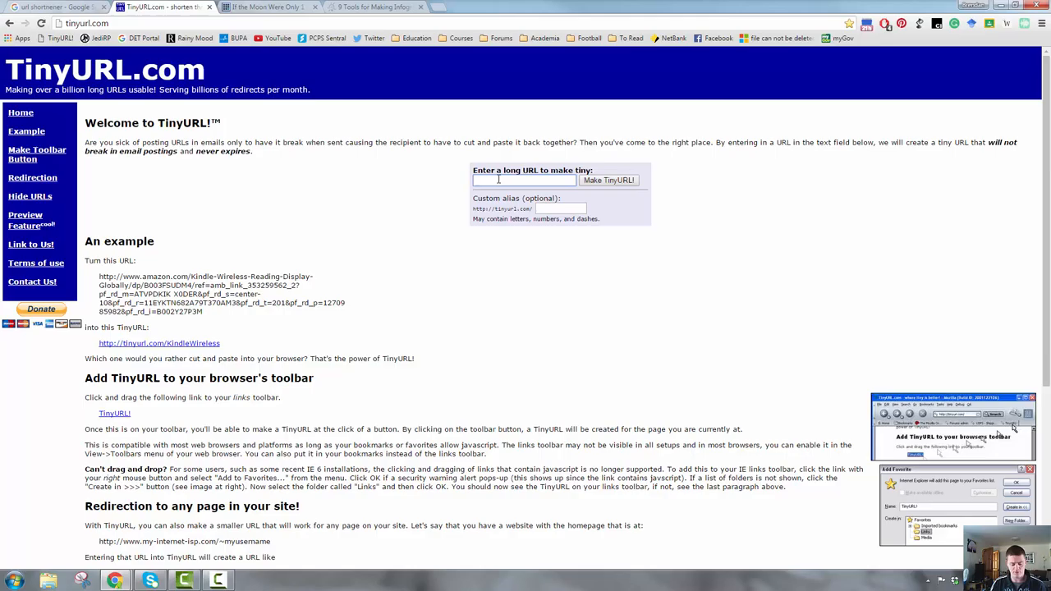
type("https://globaldigitalcitizen.org/to")
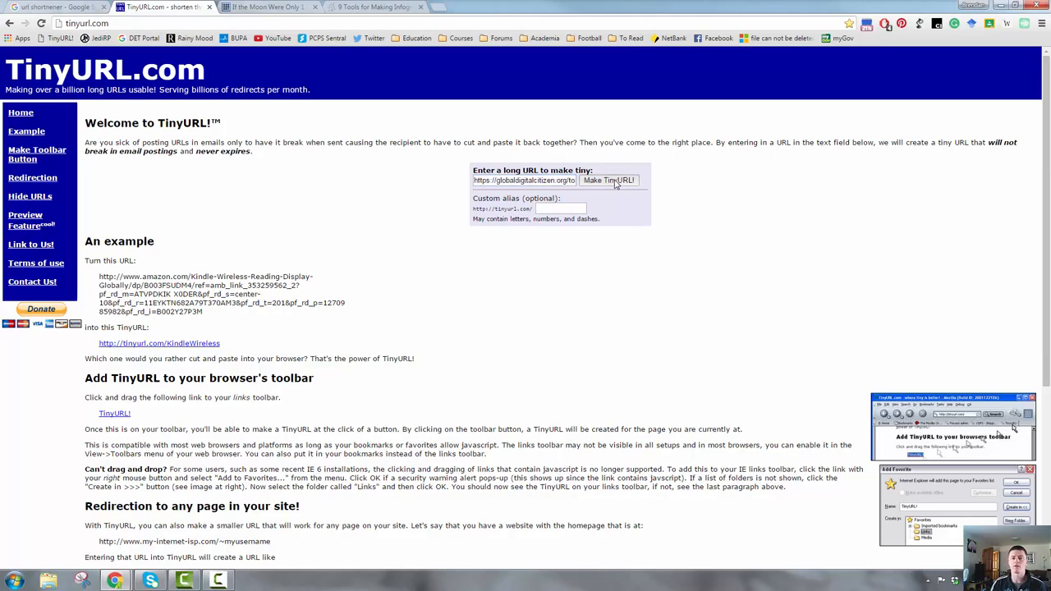
left_click(607, 180)
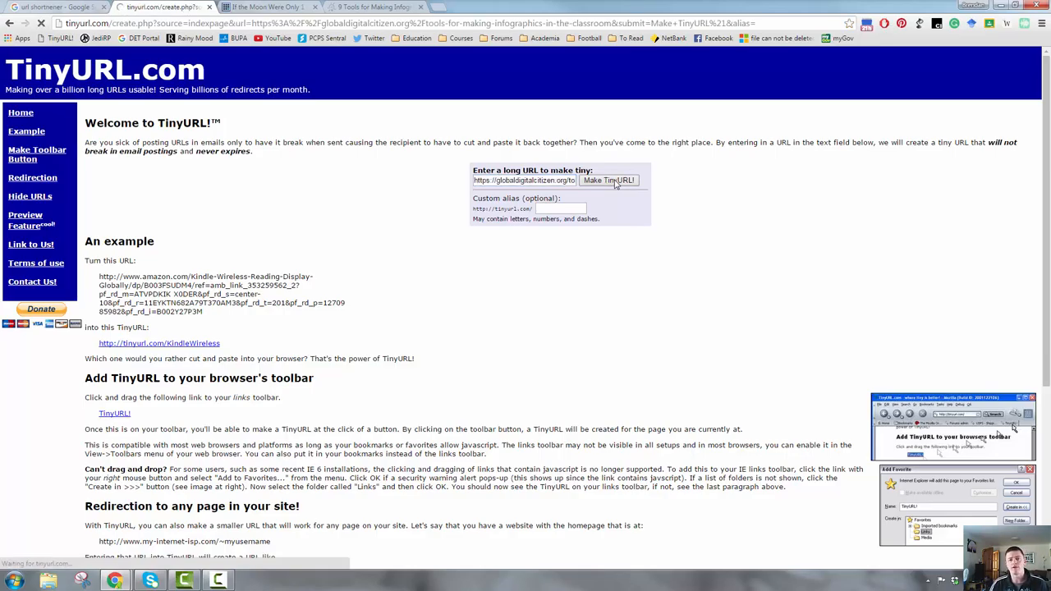
left_click(608, 180)
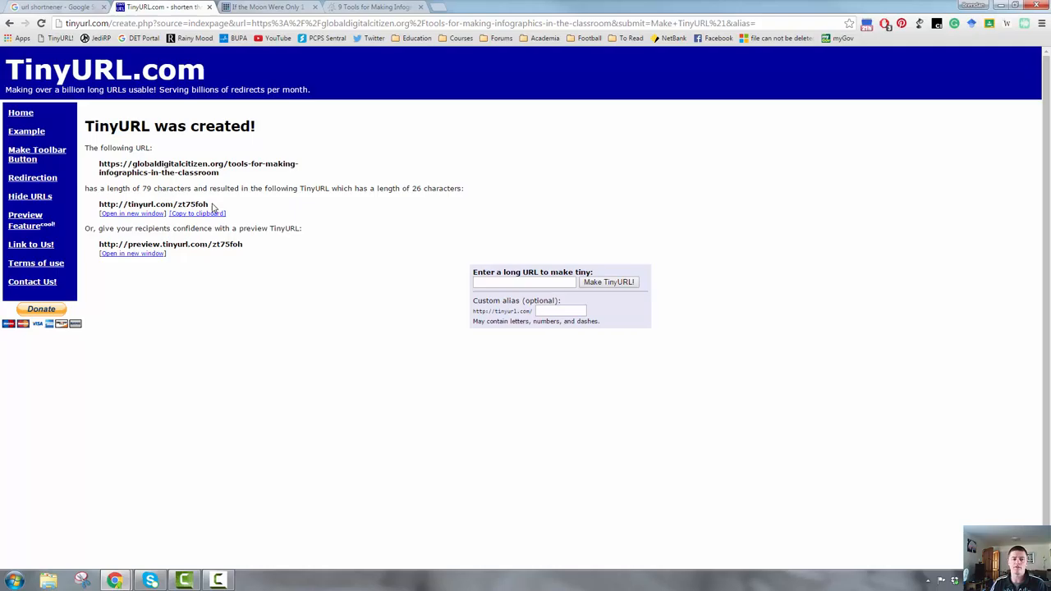
mouse_move(94, 206)
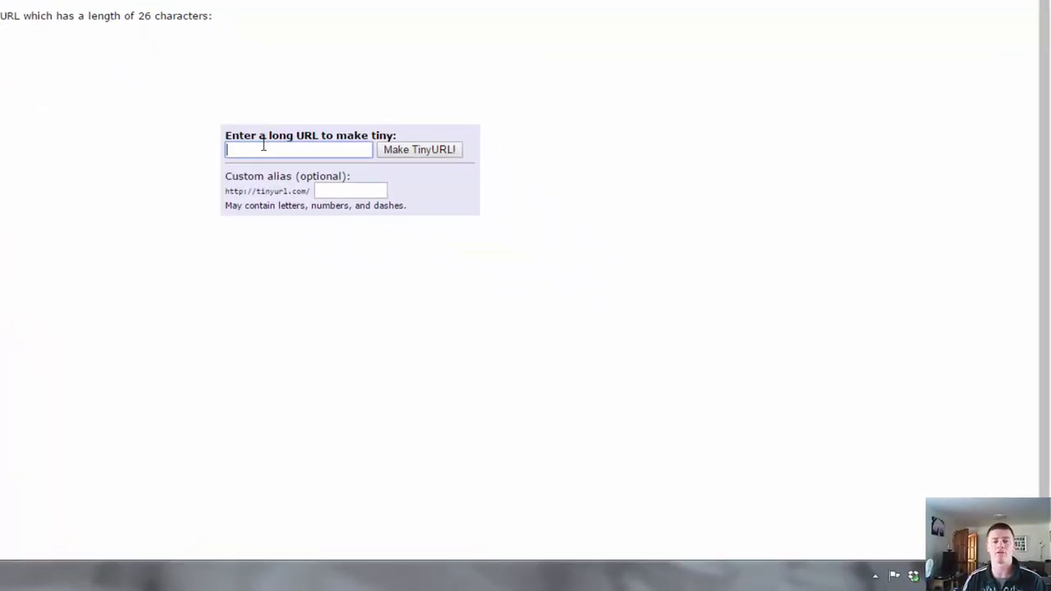
Resubmit the article URL with the custom alias 'infograph'.
type("https://globaldigitalcitizen.org/to")
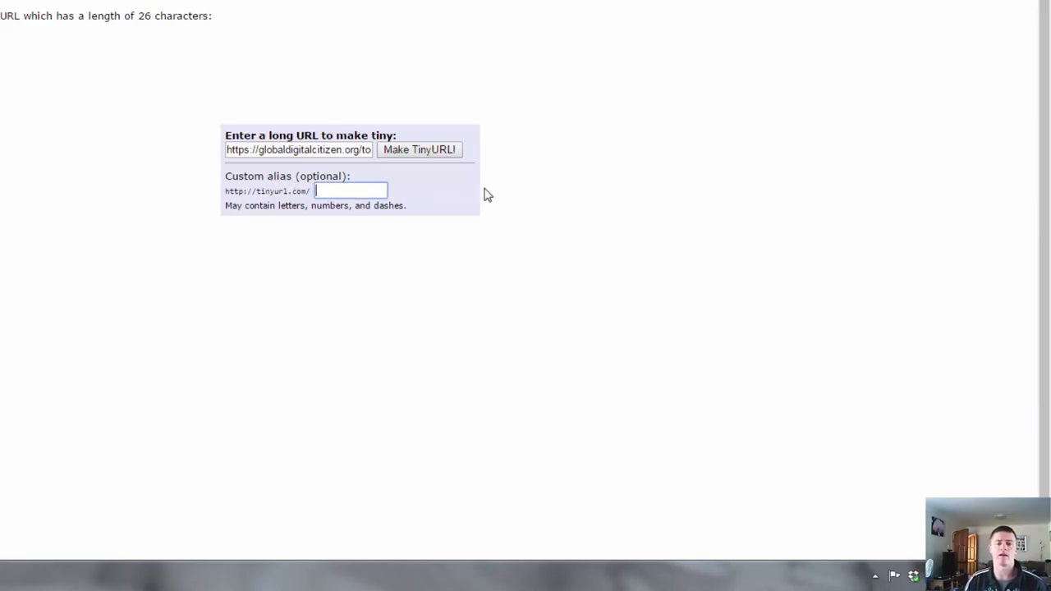
type("info")
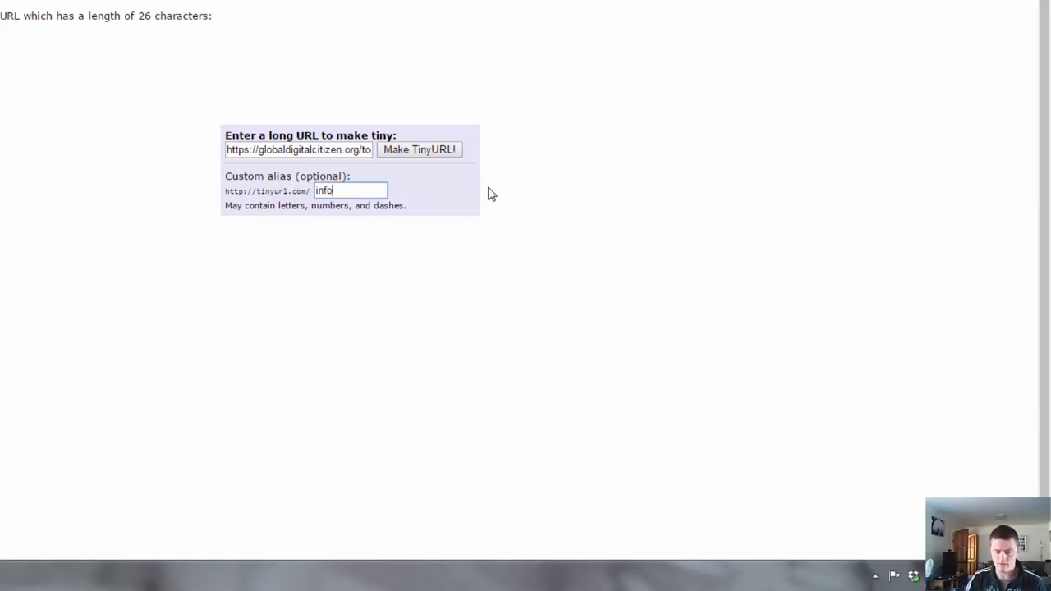
type("graph")
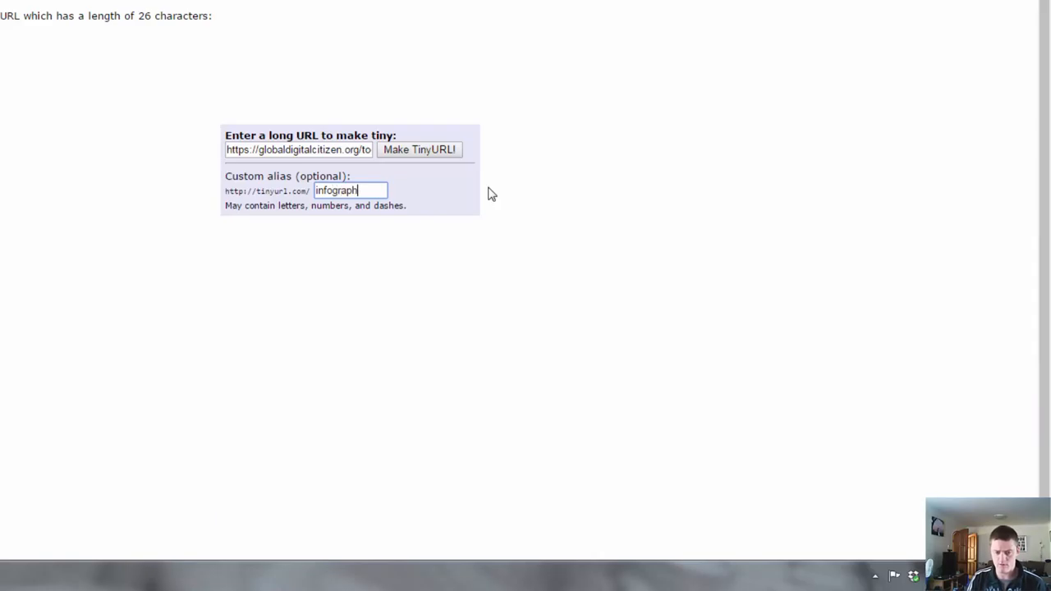
left_click(419, 150)
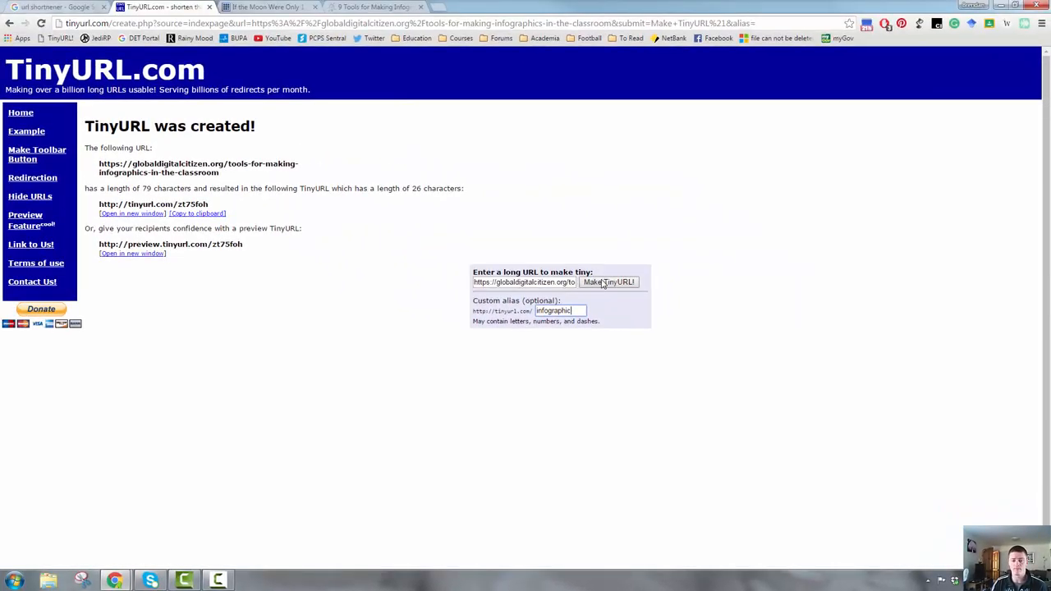
left_click(608, 282)
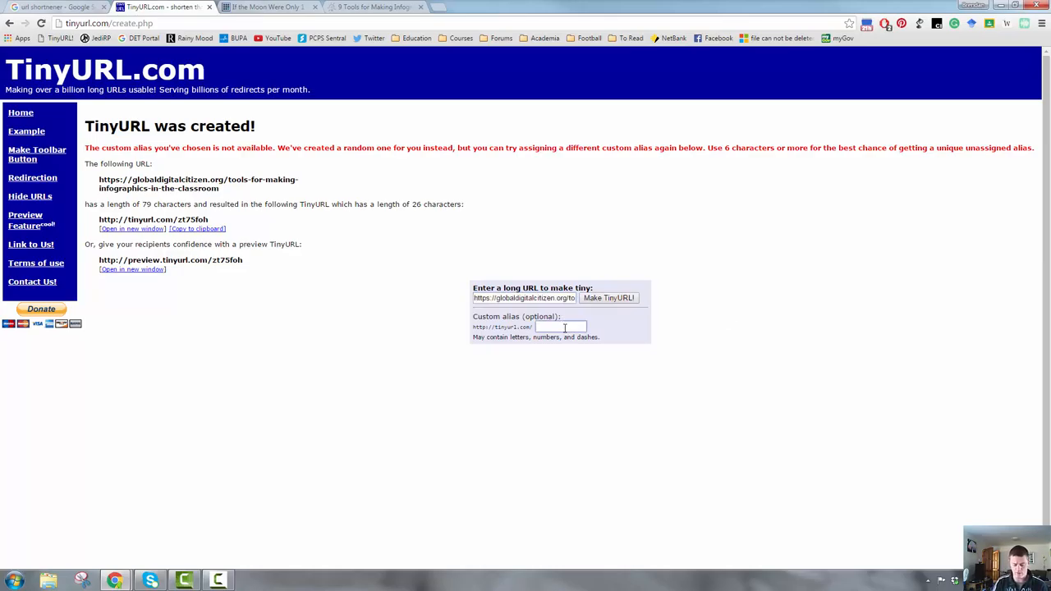
Enter alias 'infograph12' and create tinyurl.com/infograph12.
type("infograph")
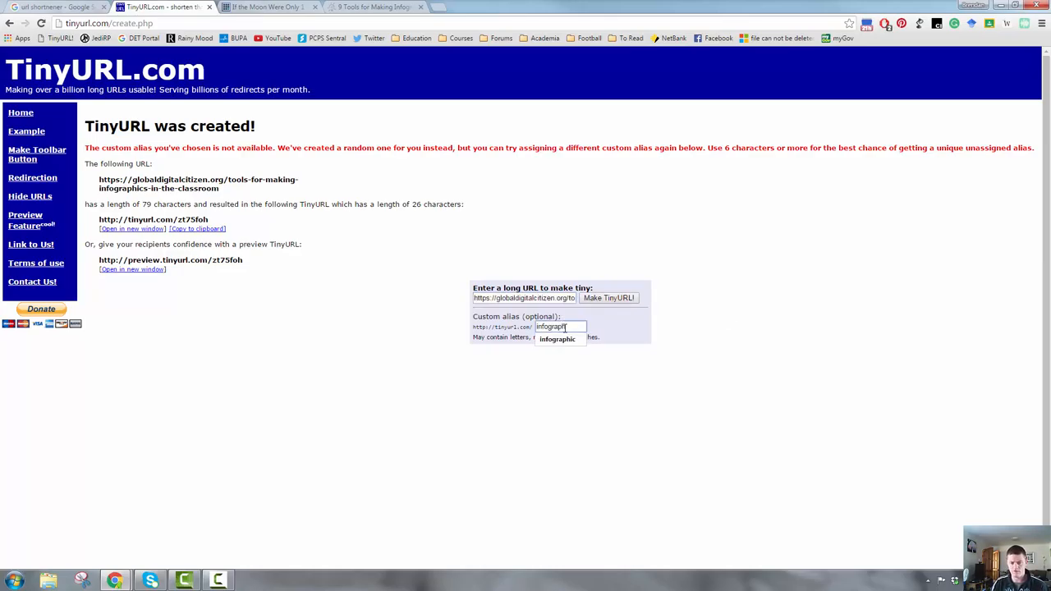
left_click(608, 297)
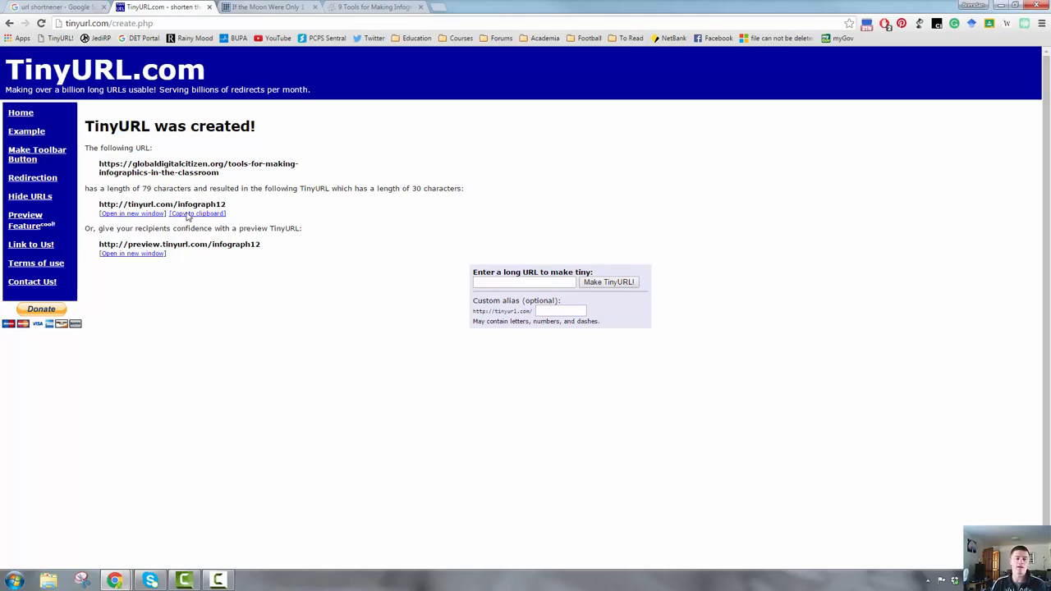
Copy tinyurl.com/infograph12 to the clipboard and open a new tab.
left_click(197, 213)
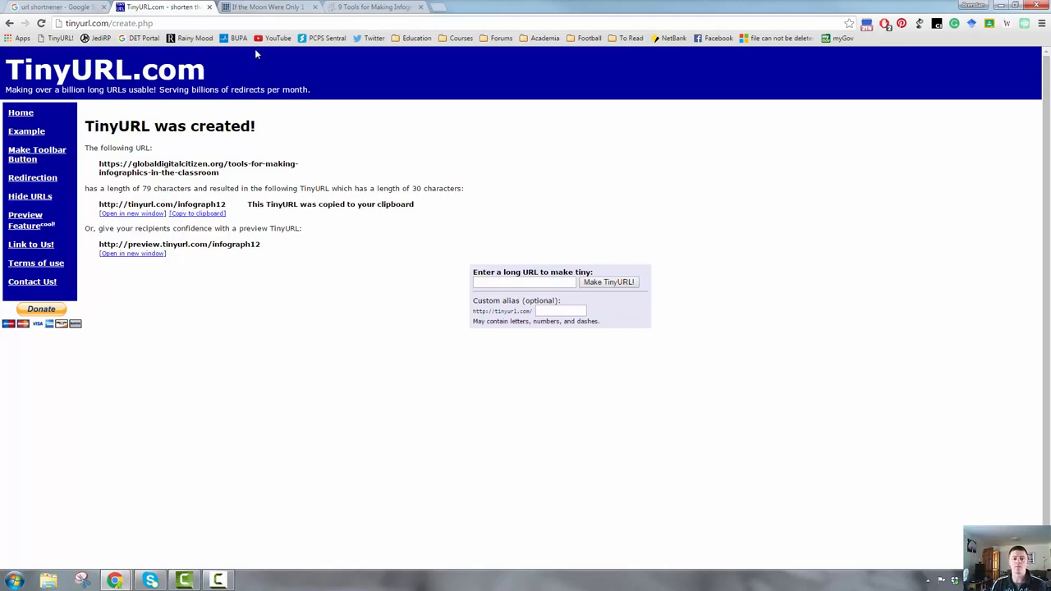
left_click(161, 204)
type("tinyurl.com/")
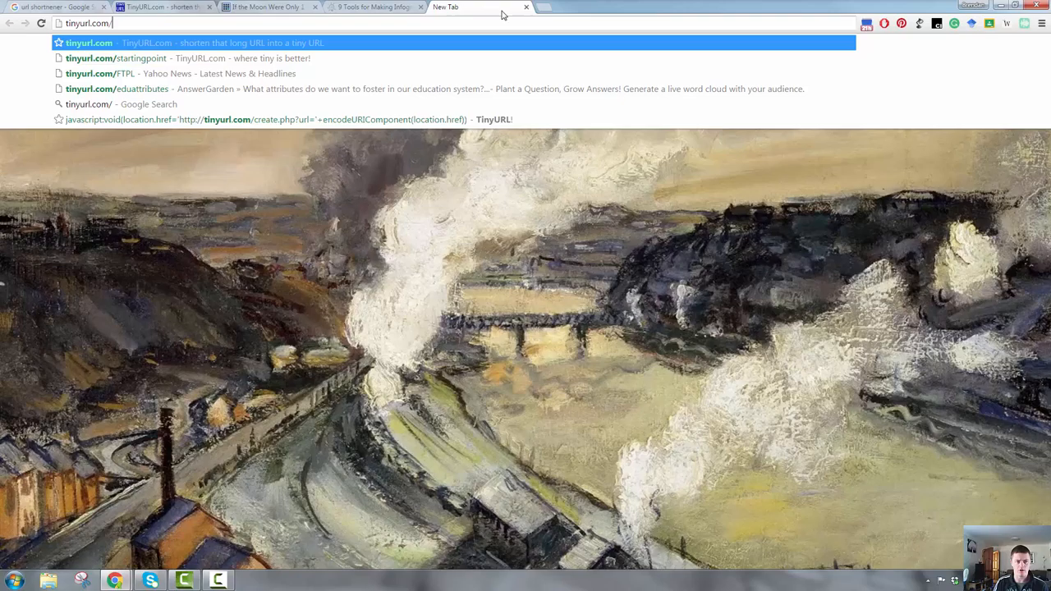
Load tinyurl.com/infograph12 to confirm it opens the article, then return to TinyURL.
type("infograph12")
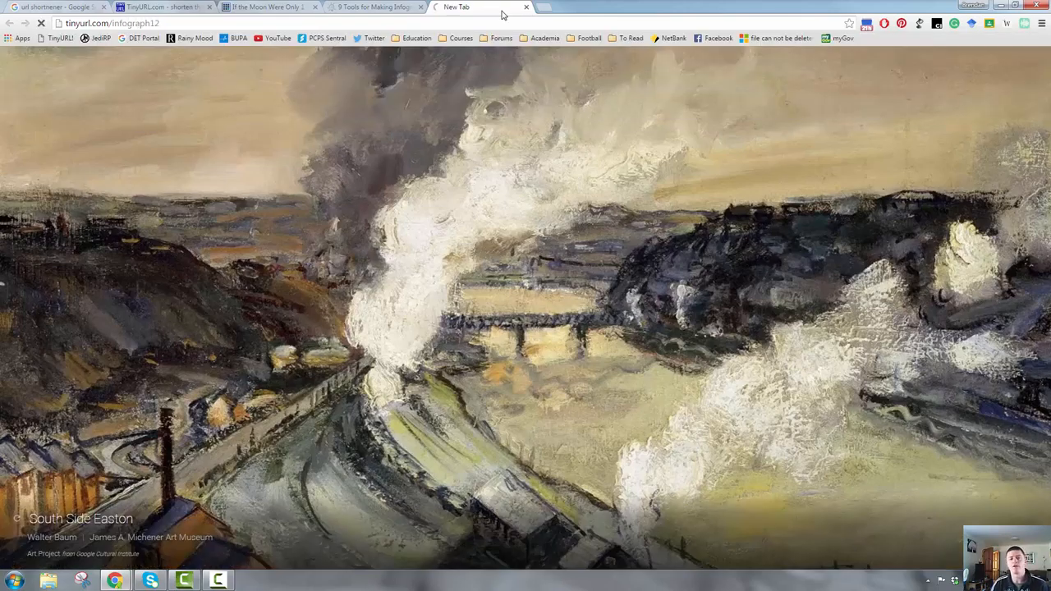
left_click(476, 6)
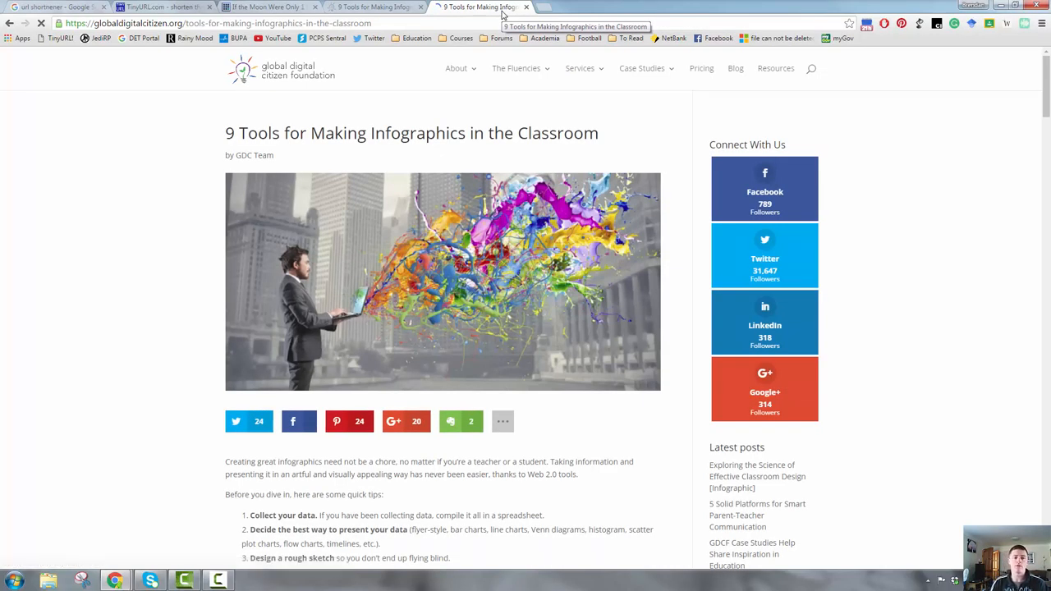
left_click(164, 6)
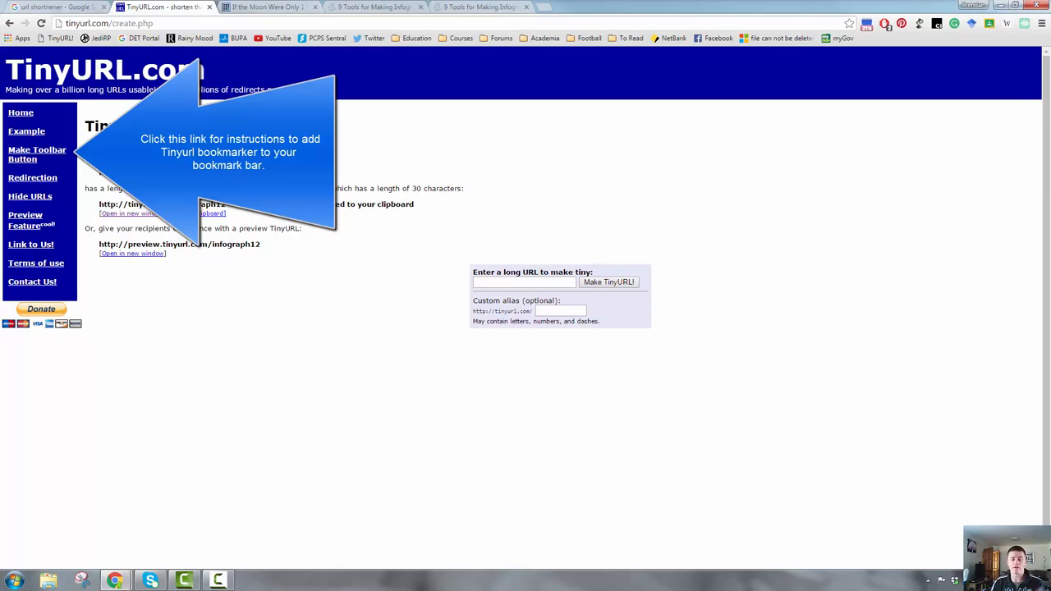
Shorten the infographics article with the TinyURL! bookmarklet from its own tab.
left_click(480, 6)
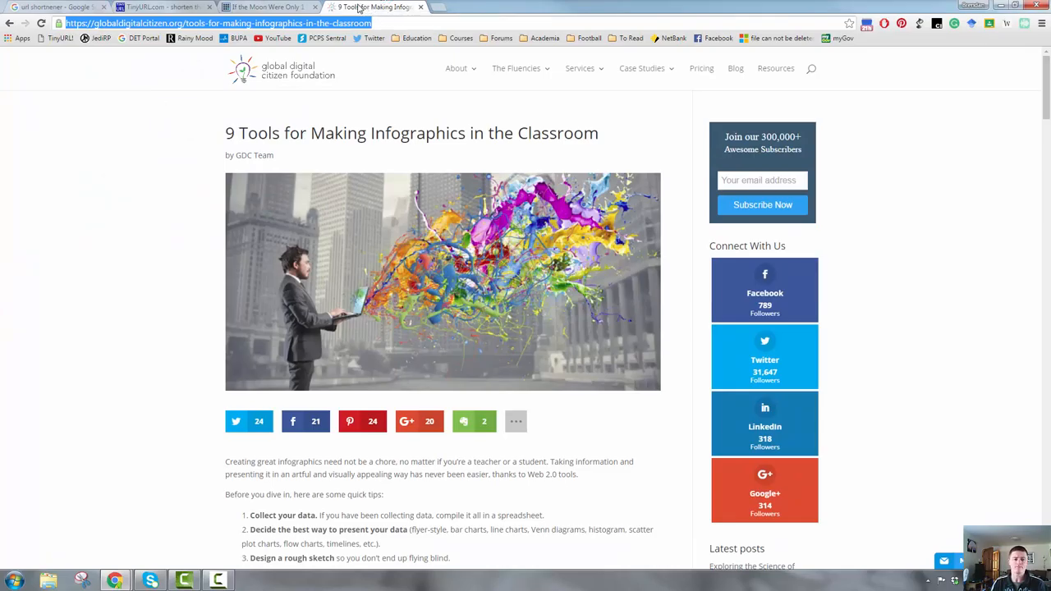
mouse_move(371, 57)
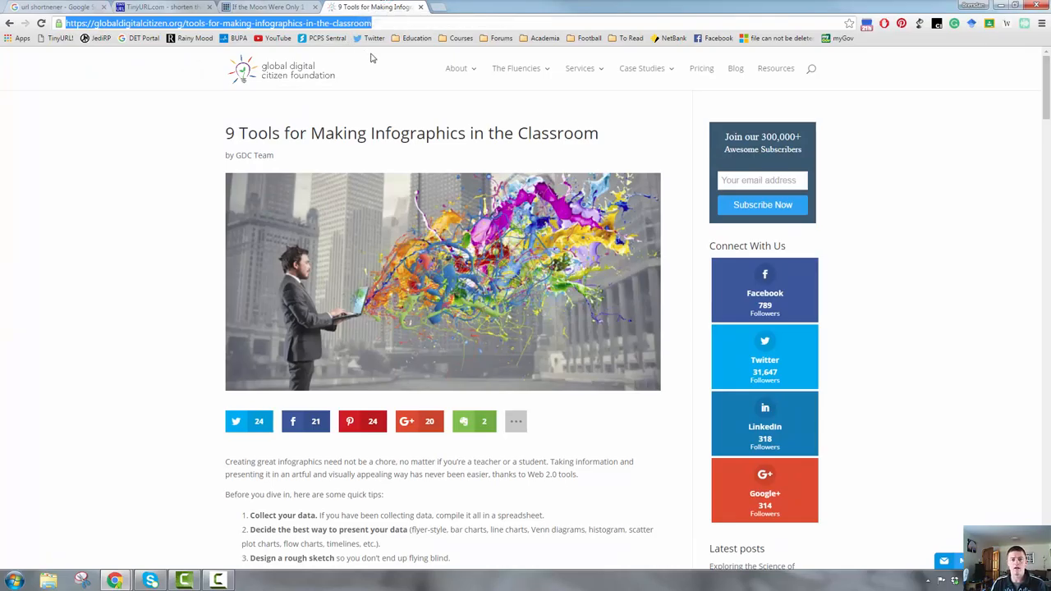
mouse_move(343, 50)
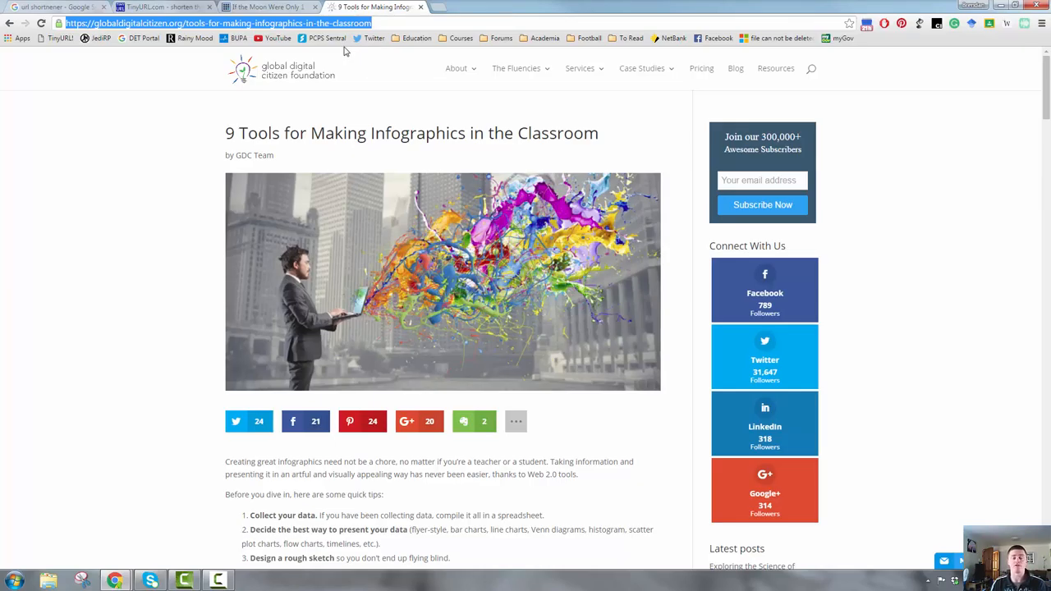
mouse_move(101, 77)
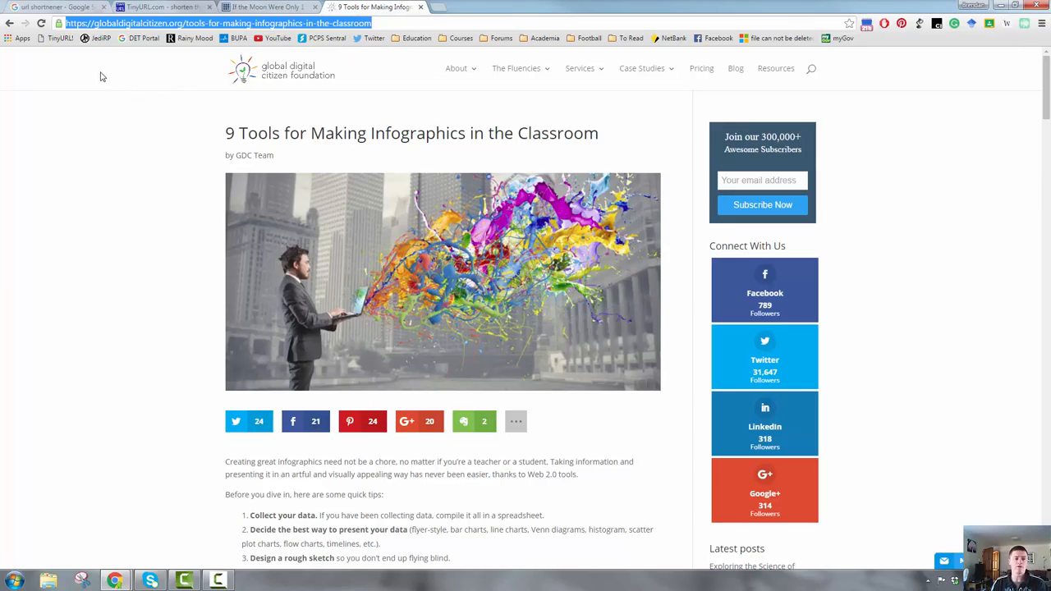
left_click(60, 38)
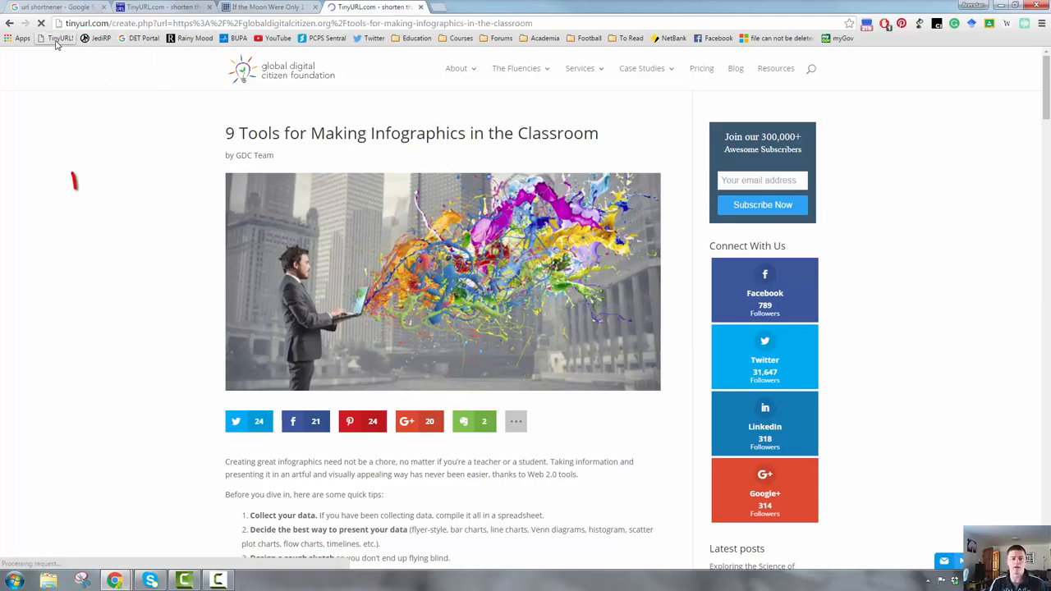